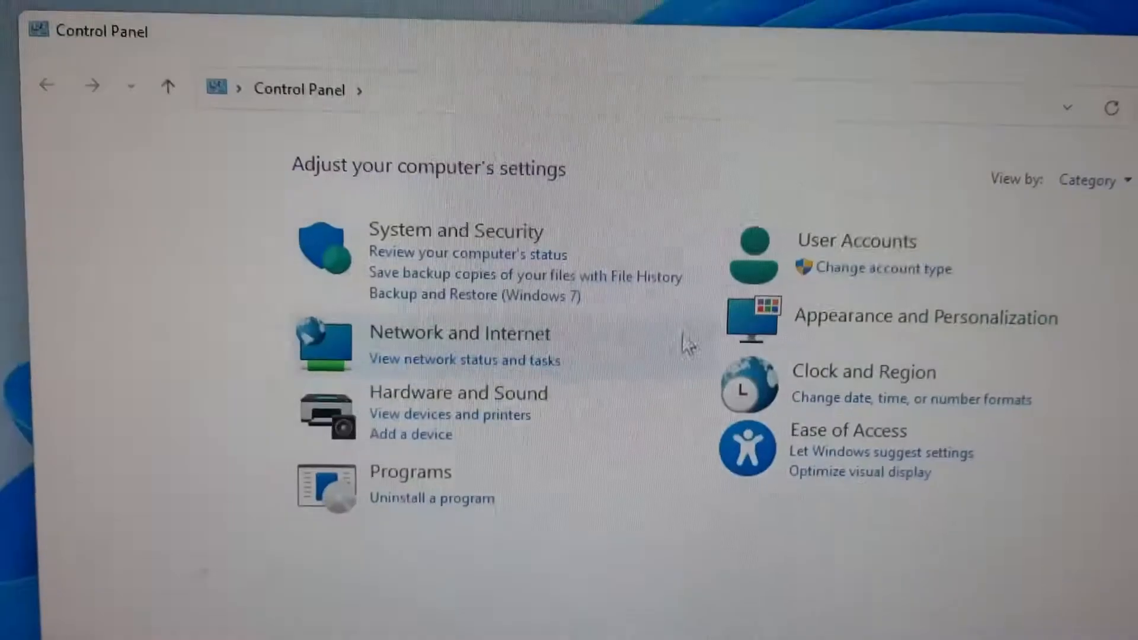
- View Manage Accounts listing Administrator, CSM and ITM as local administrators
click(857, 241)
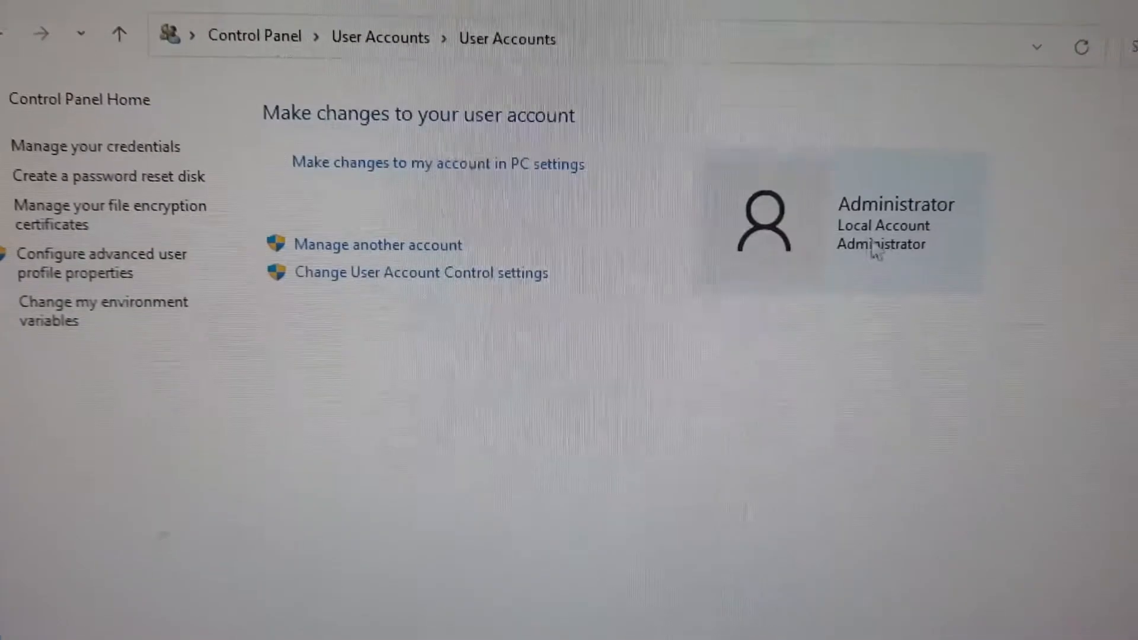
click(377, 244)
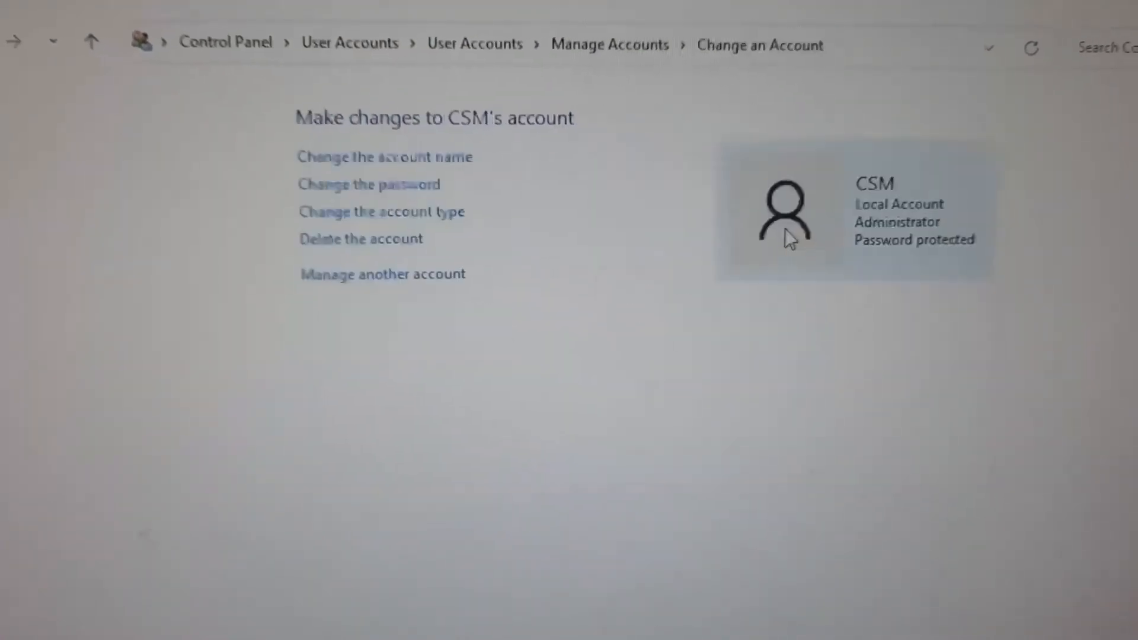
click(92, 42)
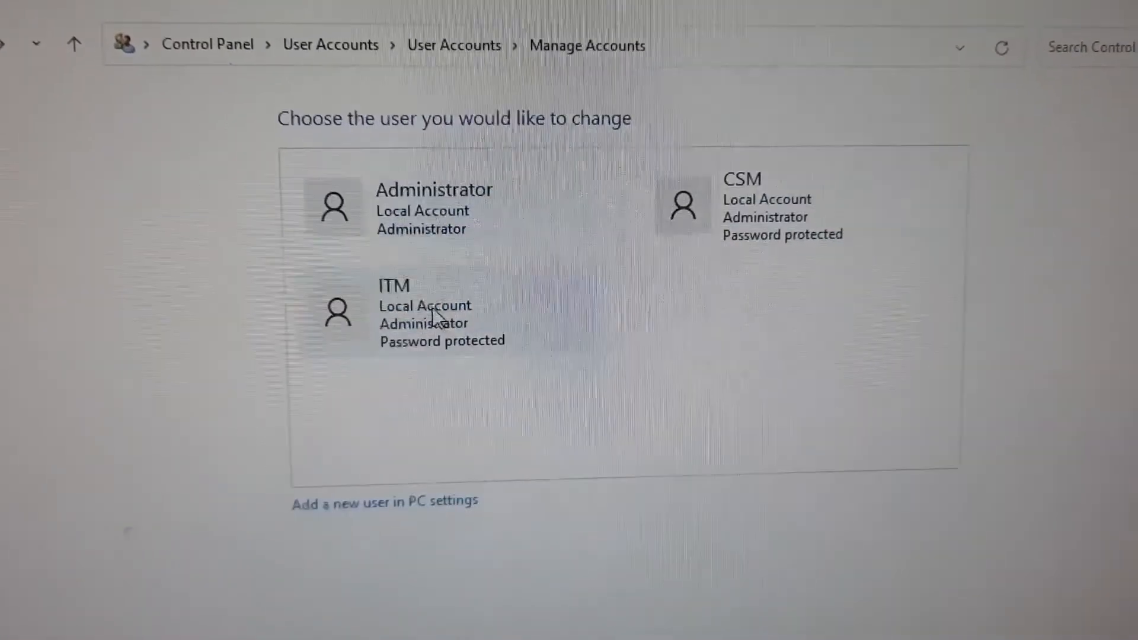